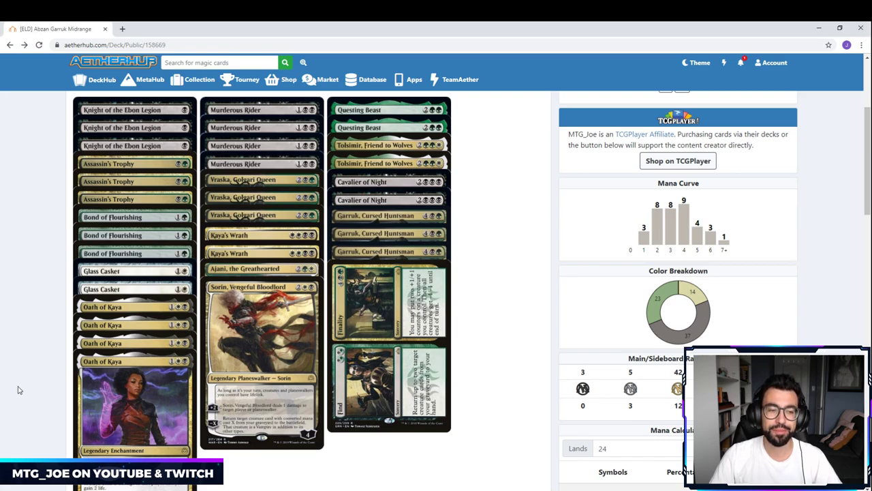
mouse_move(13, 388)
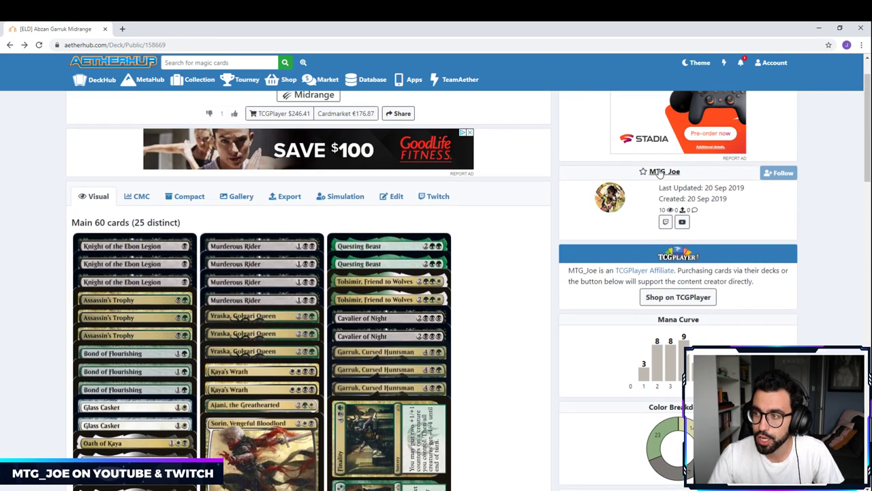
- Scroll down the main deck to pop up Assassin's Trophy's full card
scroll(down, 3)
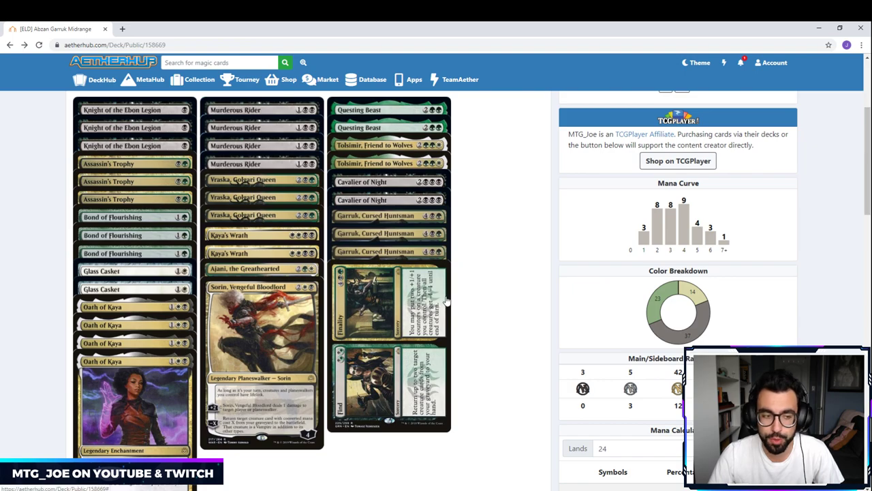
mouse_move(487, 326)
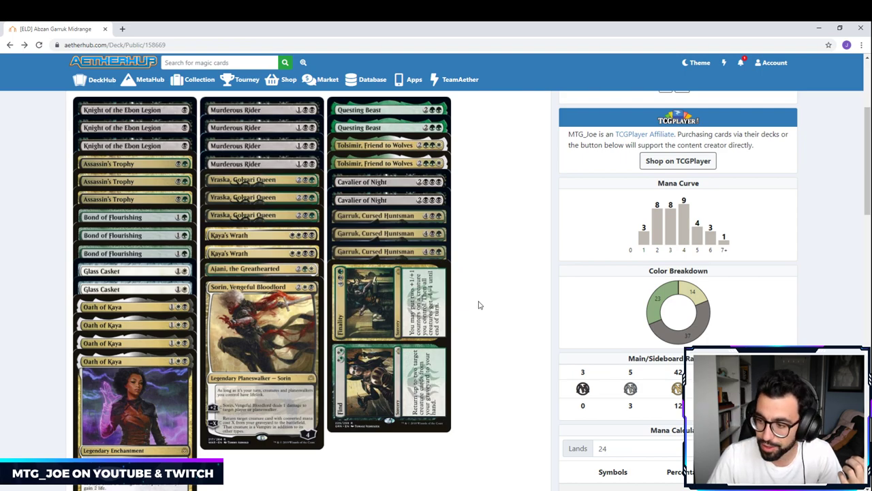
mouse_move(20, 206)
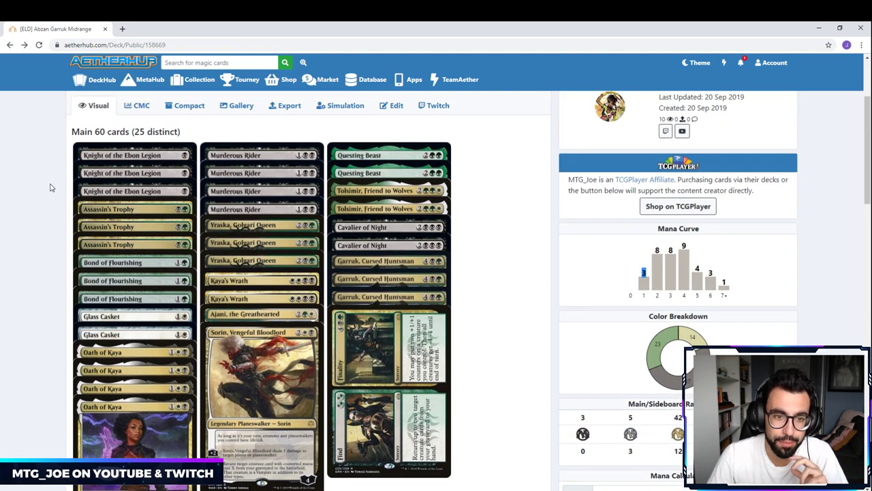
mouse_move(134, 155)
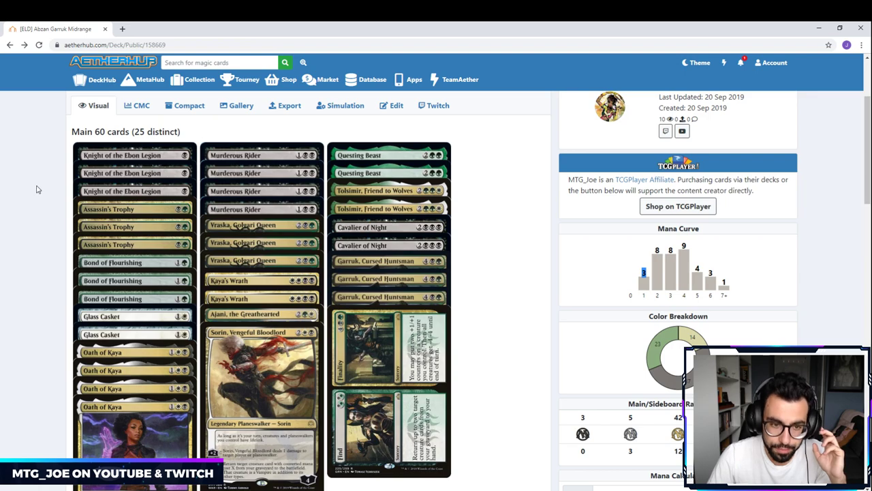
scroll(down, 3)
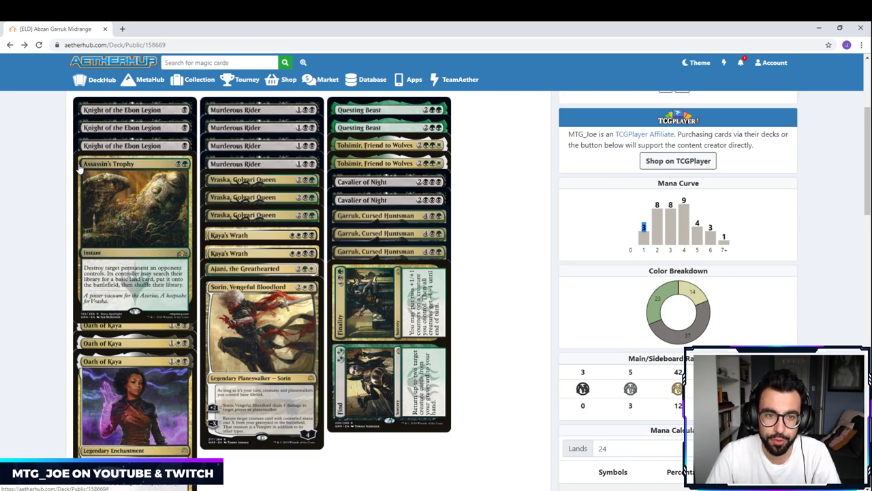
- Scroll further down to display Bond of Flourishing's full card text
scroll(down, 3)
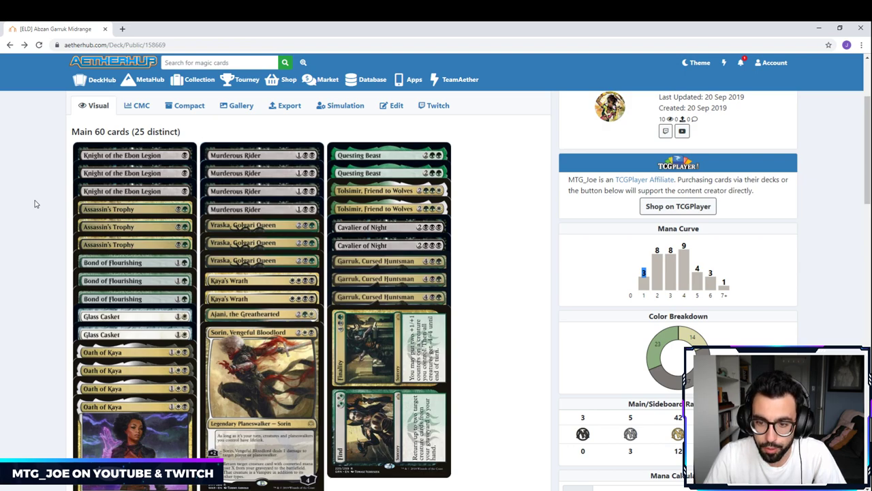
scroll(down, 3)
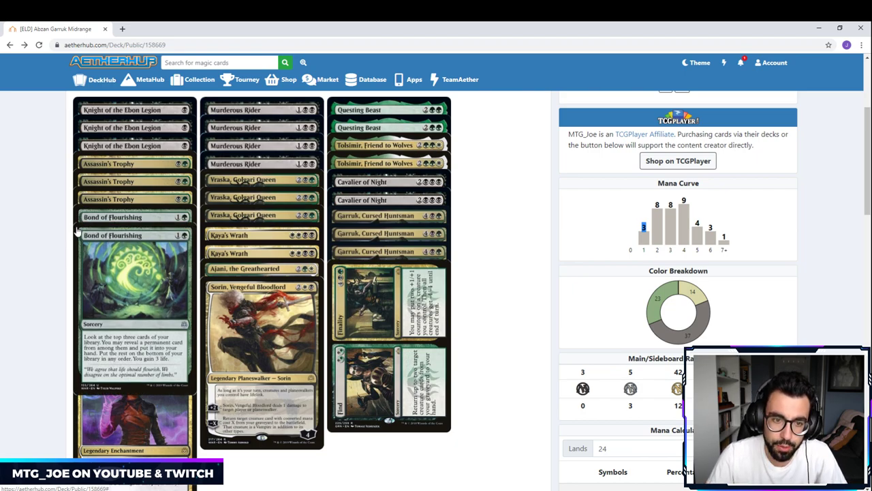
- Scroll past Glass Casket toward the 'Lands - 24' heading
scroll(down, 3)
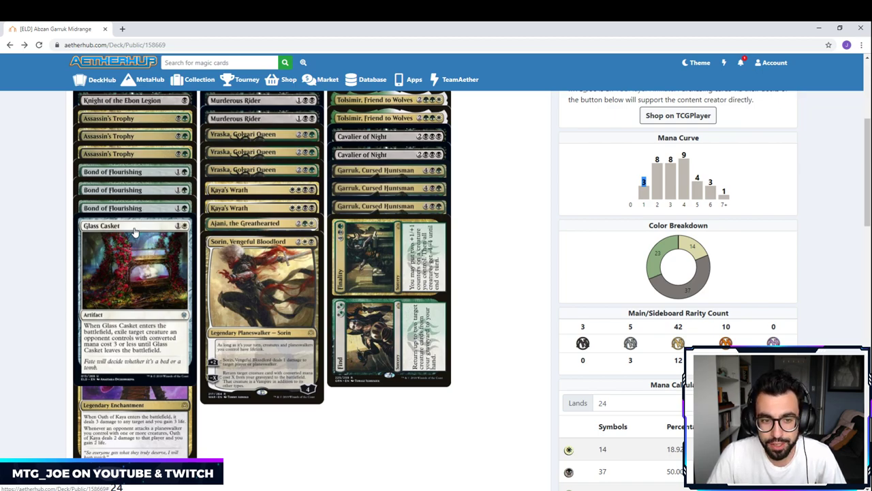
mouse_move(125, 225)
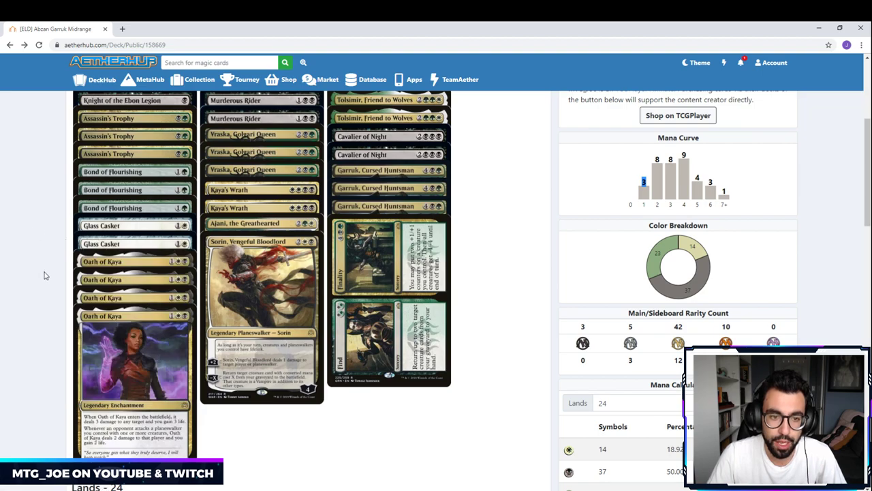
scroll(down, 3)
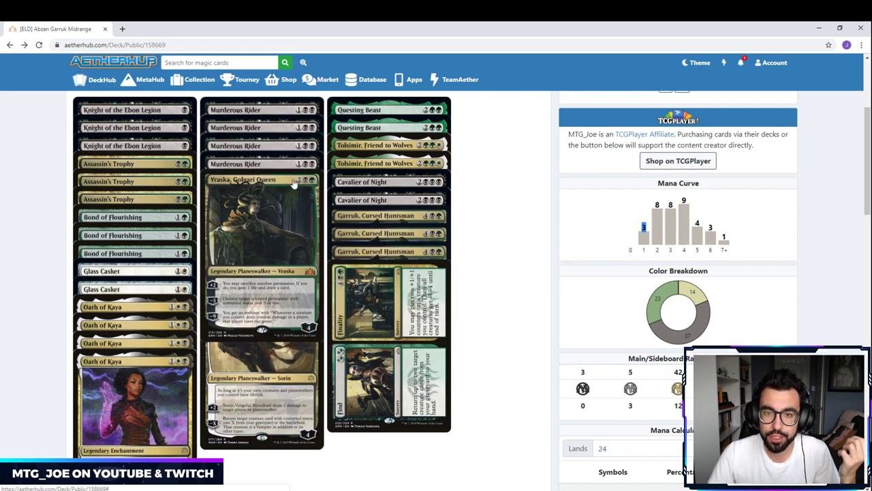
mouse_move(293, 193)
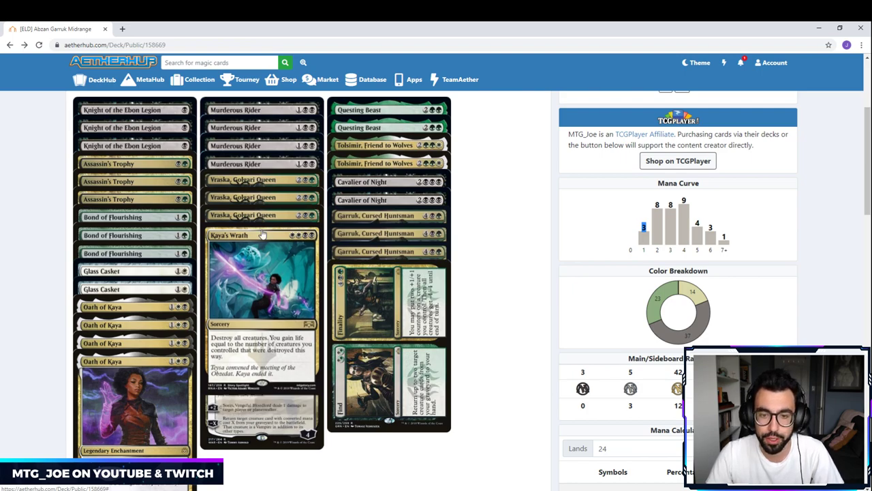
- Scroll slightly to bring up Ajani, the Greathearted's full card
scroll(down, 3)
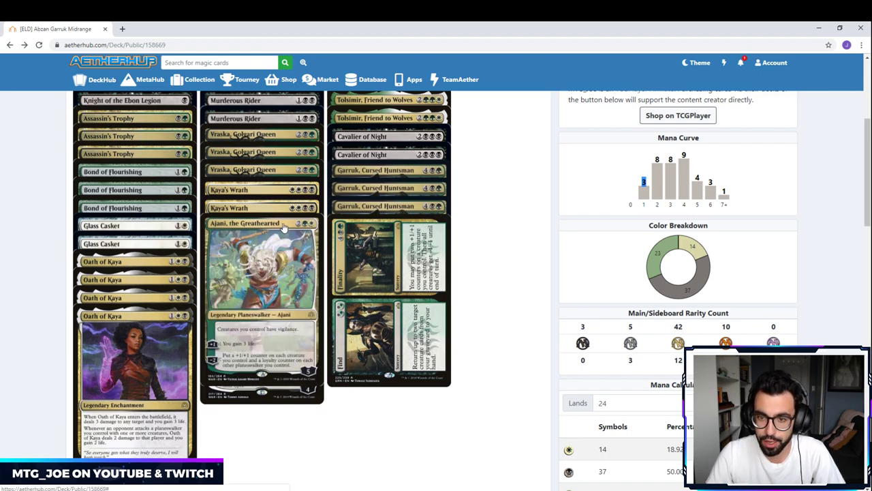
mouse_move(271, 228)
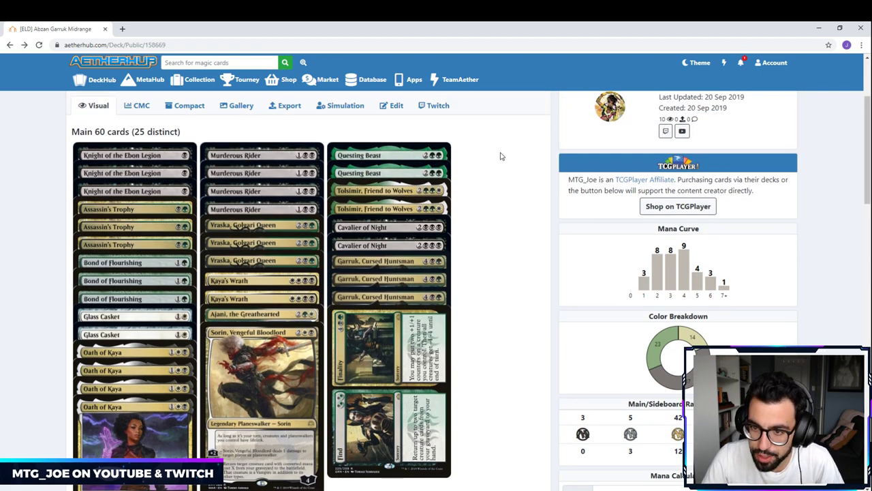
mouse_move(479, 164)
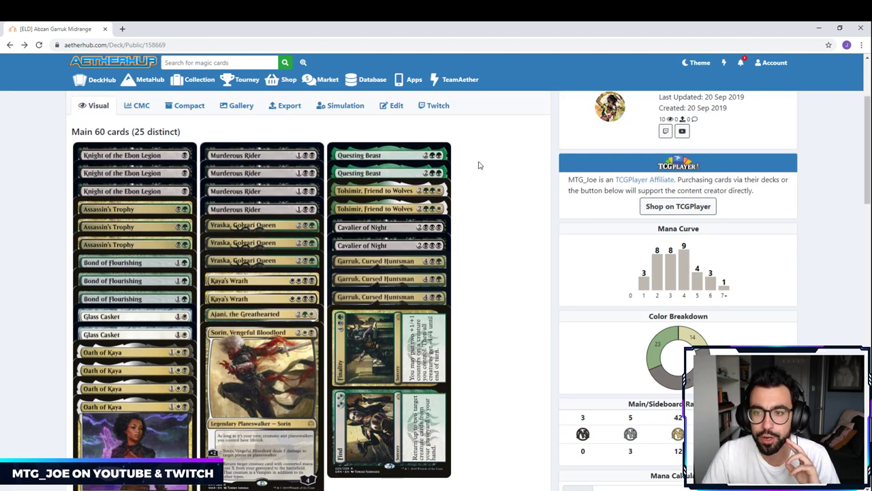
mouse_move(388, 155)
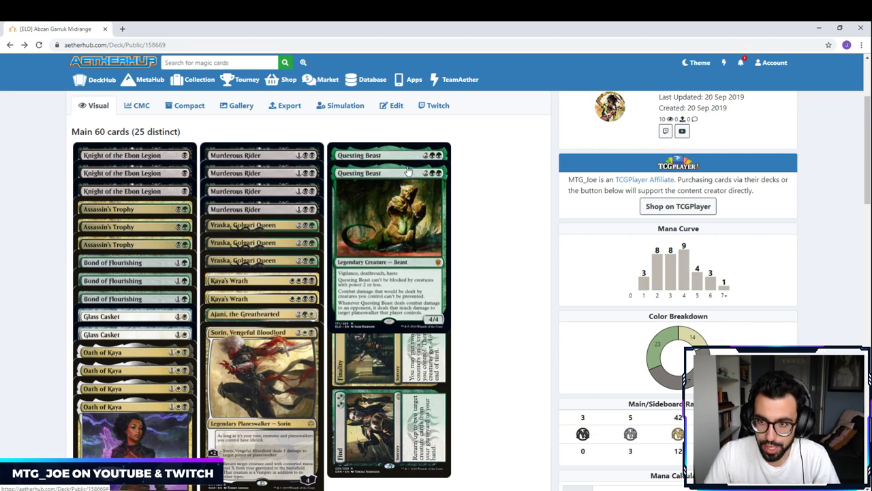
- Scroll past Questing Beast, leaving the 60-card main deck columns in view
scroll(down, 3)
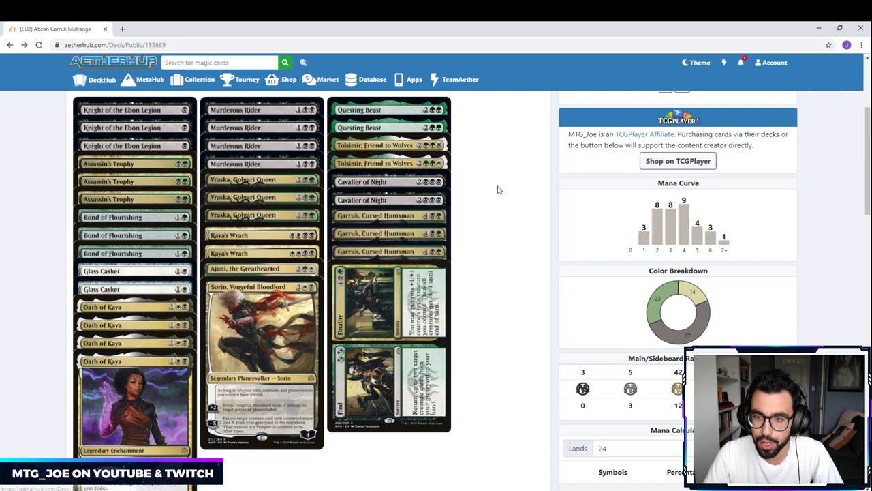
mouse_move(375, 145)
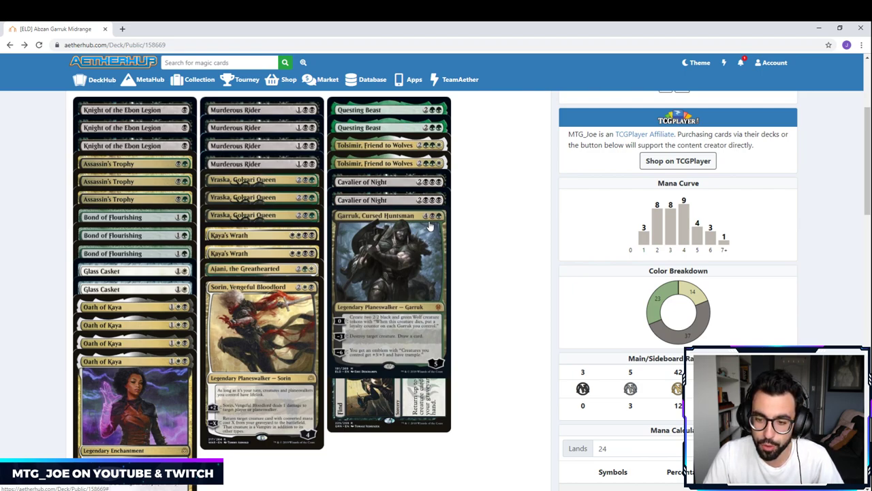
scroll(down, 3)
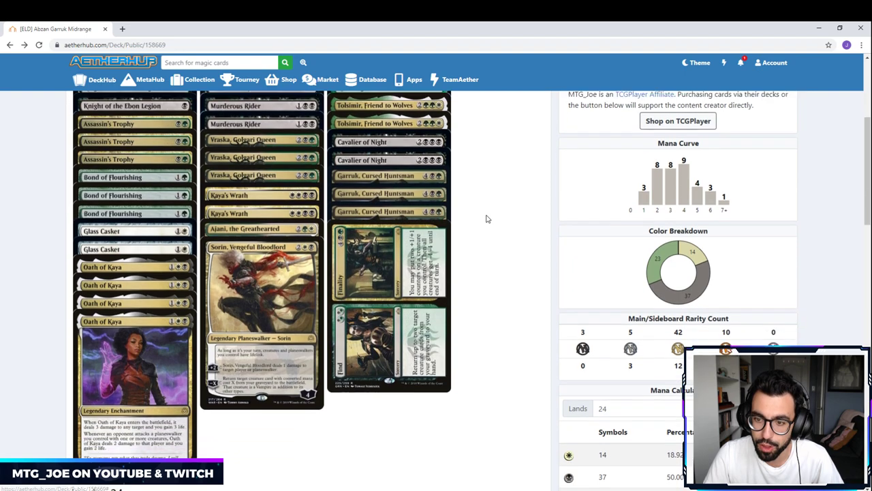
scroll(down, 3)
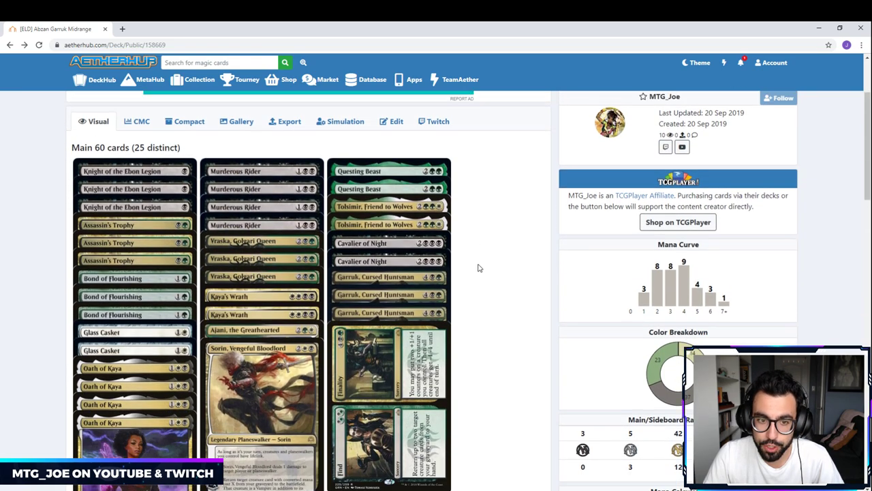
scroll(down, 3)
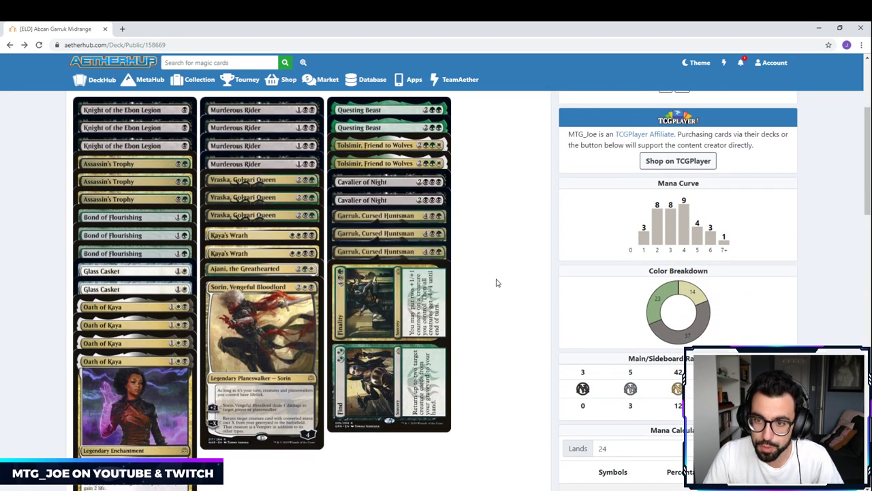
mouse_move(466, 301)
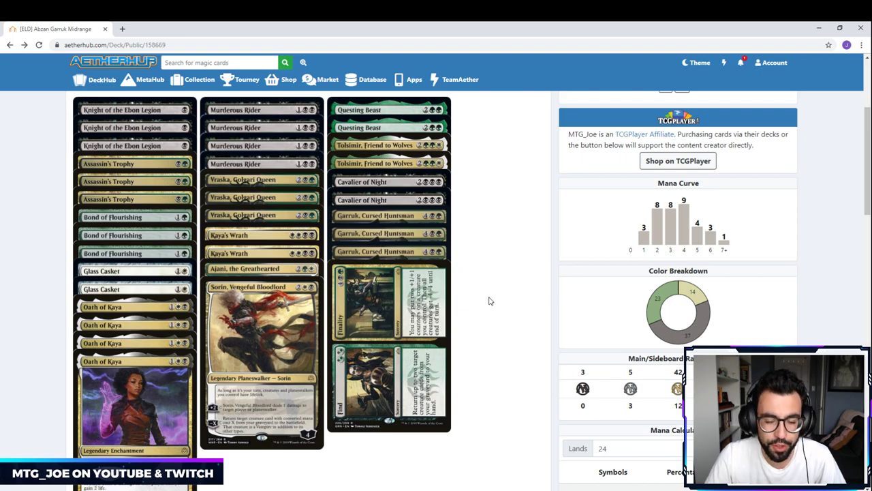
- Scroll down to the 'Lands - 24' section with Castle Locthwain expanded
scroll(down, 3)
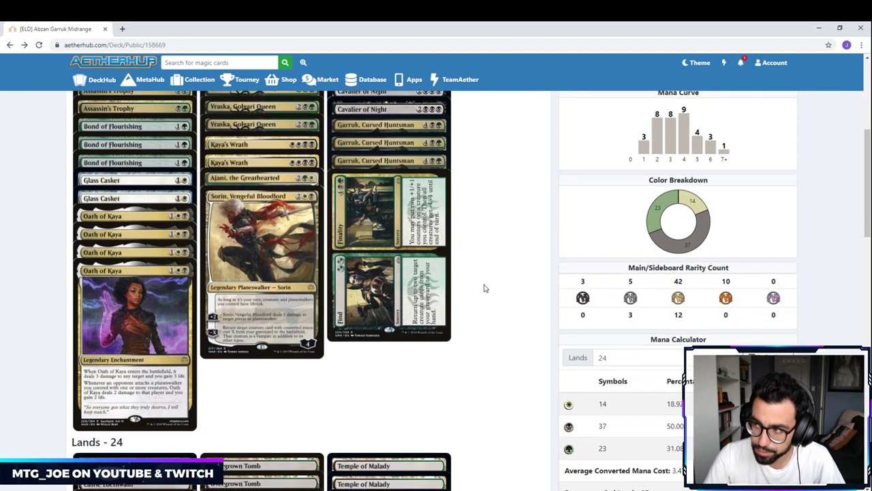
scroll(down, 3)
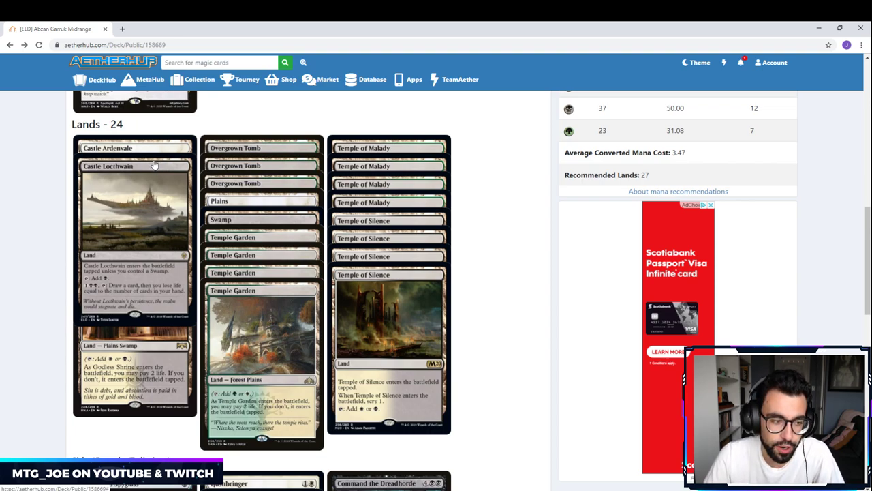
- Browse the 'Side 15' cards and return above the lands to the mana calculator
scroll(down, 3)
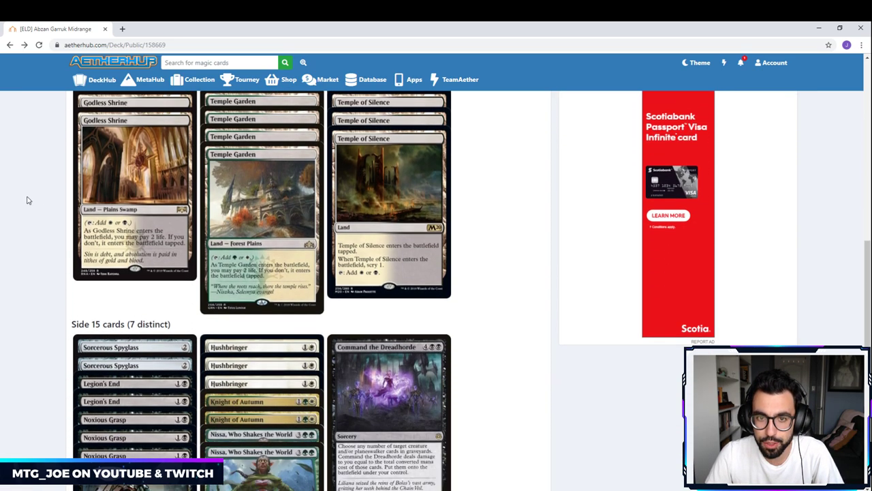
scroll(down, 3)
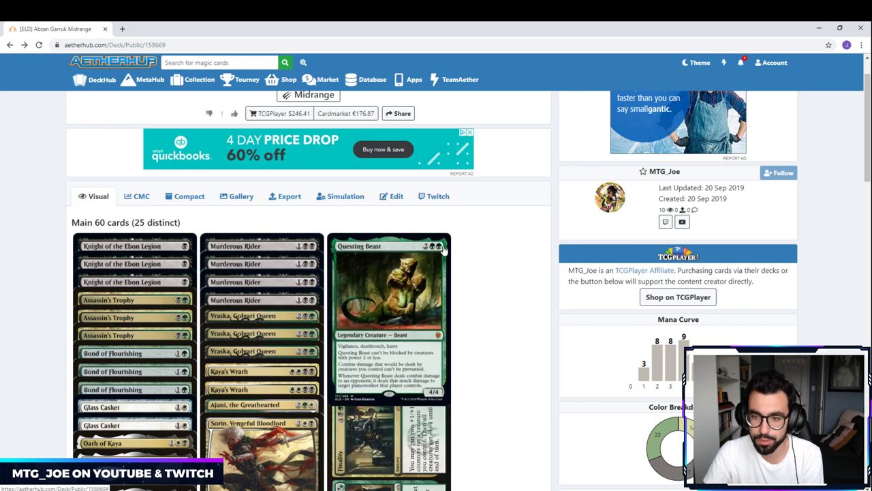
scroll(down, 3)
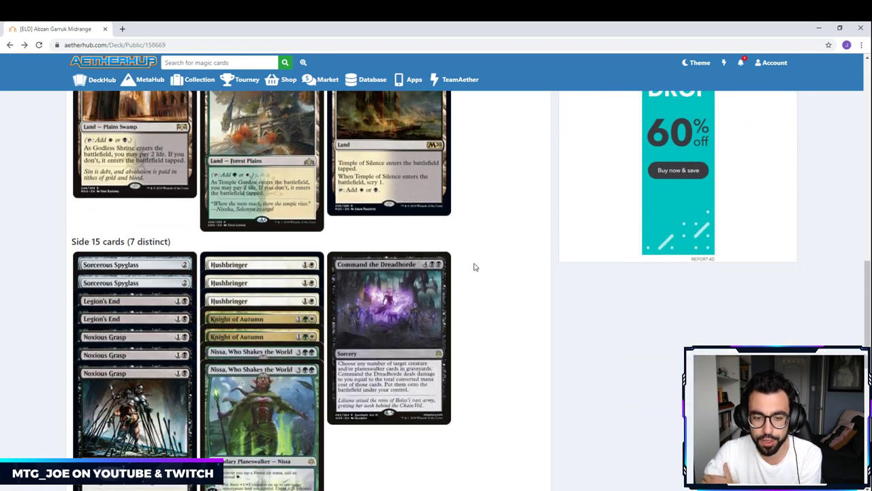
scroll(down, 3)
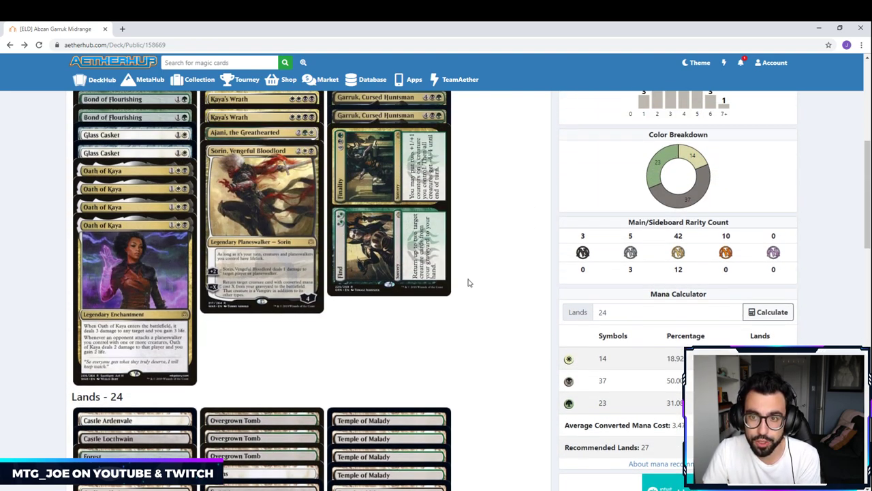
scroll(down, 3)
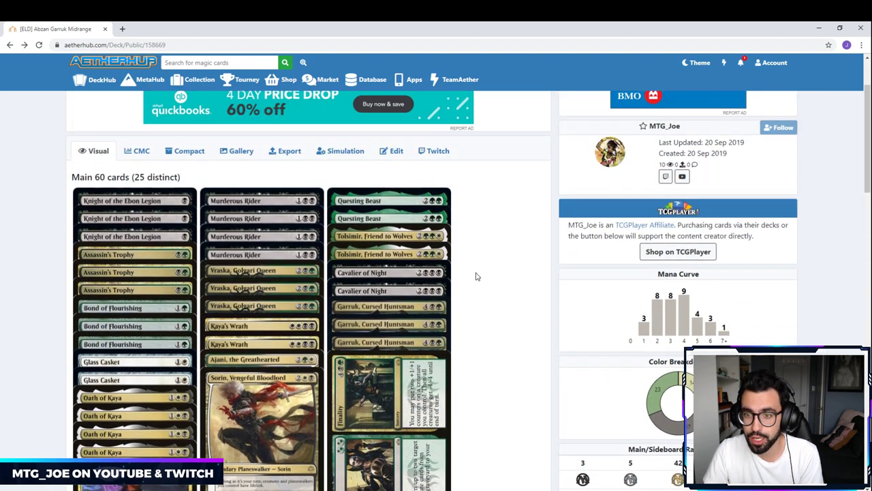
scroll(down, 3)
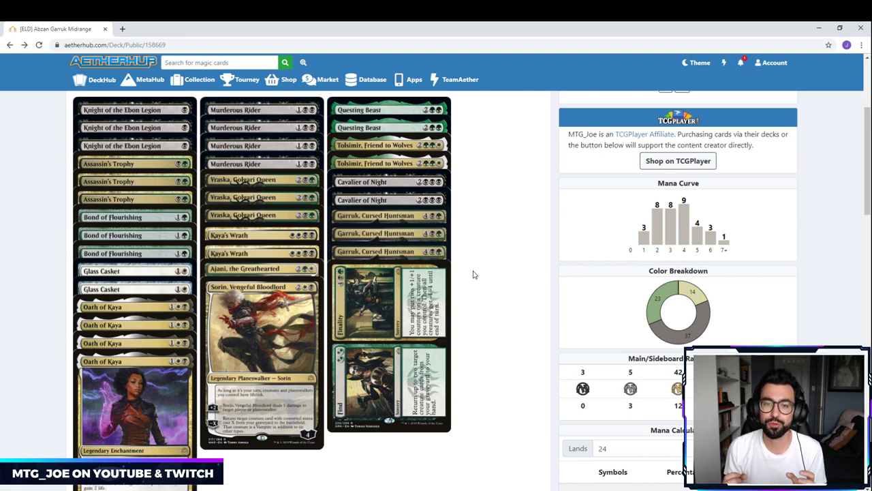
click(408, 79)
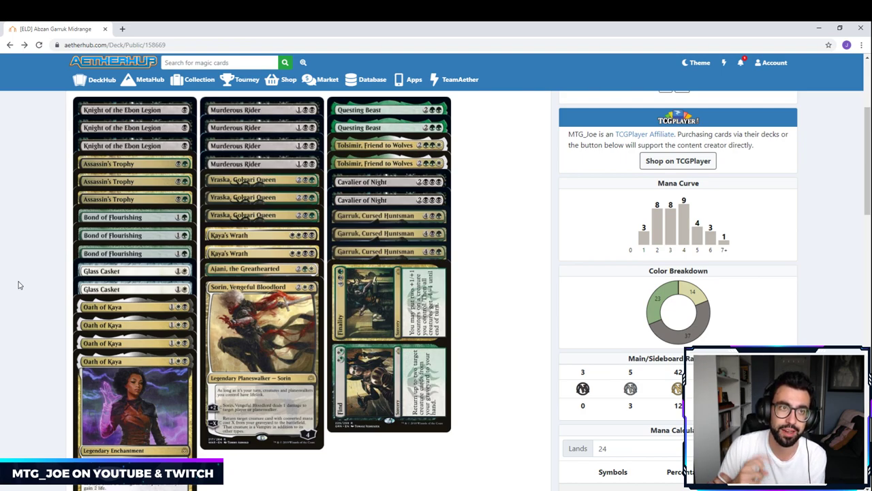
mouse_move(45, 276)
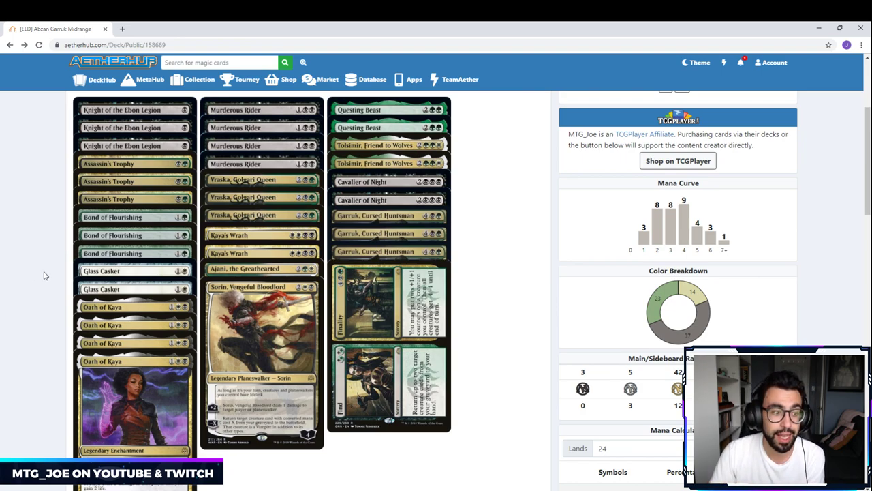